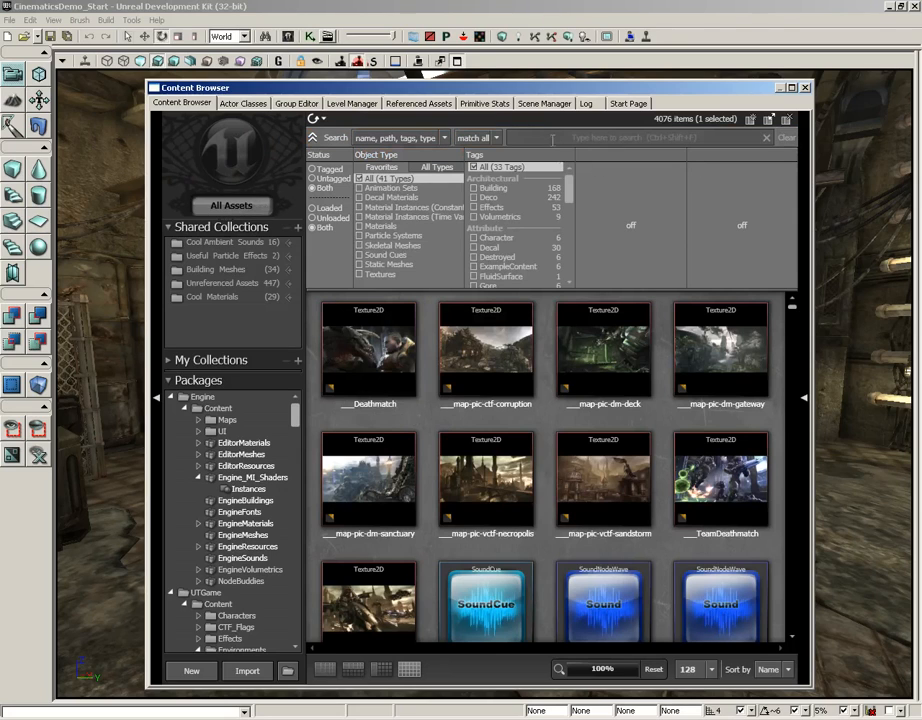
{"action": "mouse_move", "coordinate": [603, 330]}
{"action": "type", "text": "liam"}
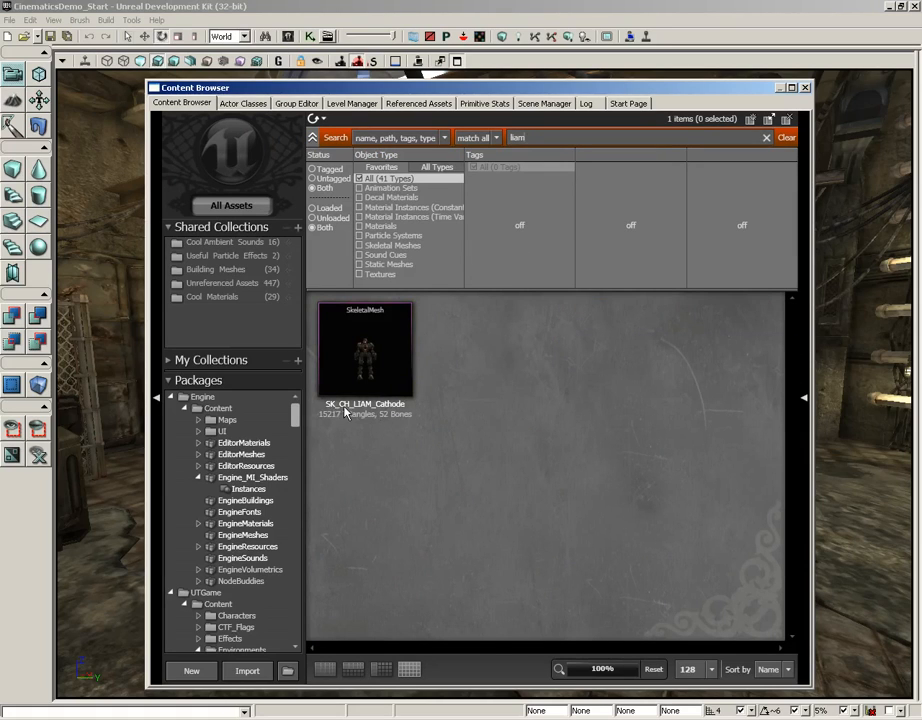
{"action": "mouse_move", "coordinate": [370, 360]}
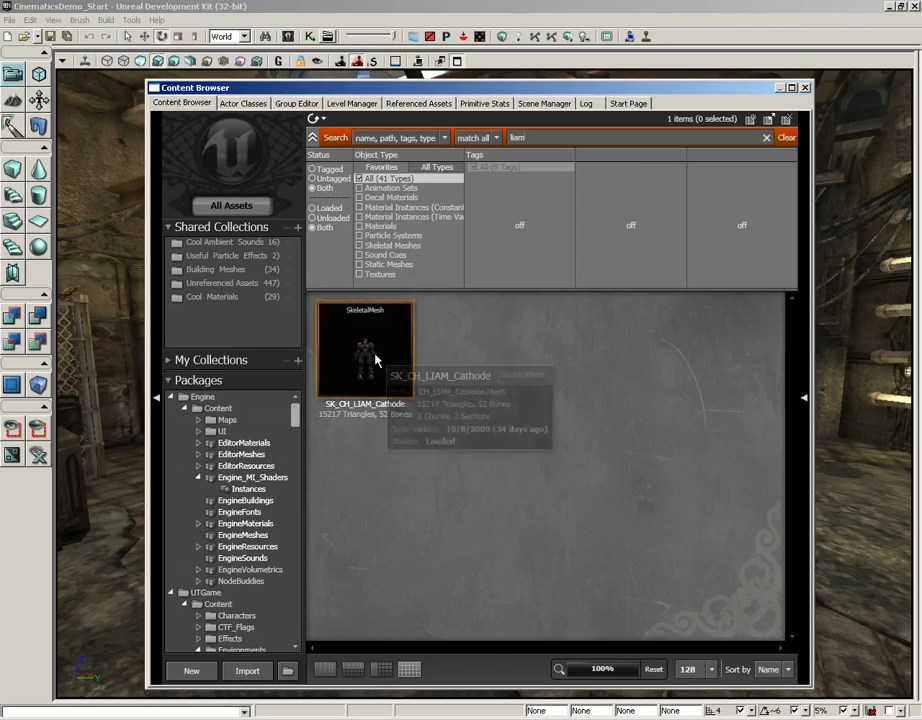
Select SK_CH_LIAM_Cathode from the 'liam' search results to place it.
{"action": "left_click", "coordinate": [365, 350]}
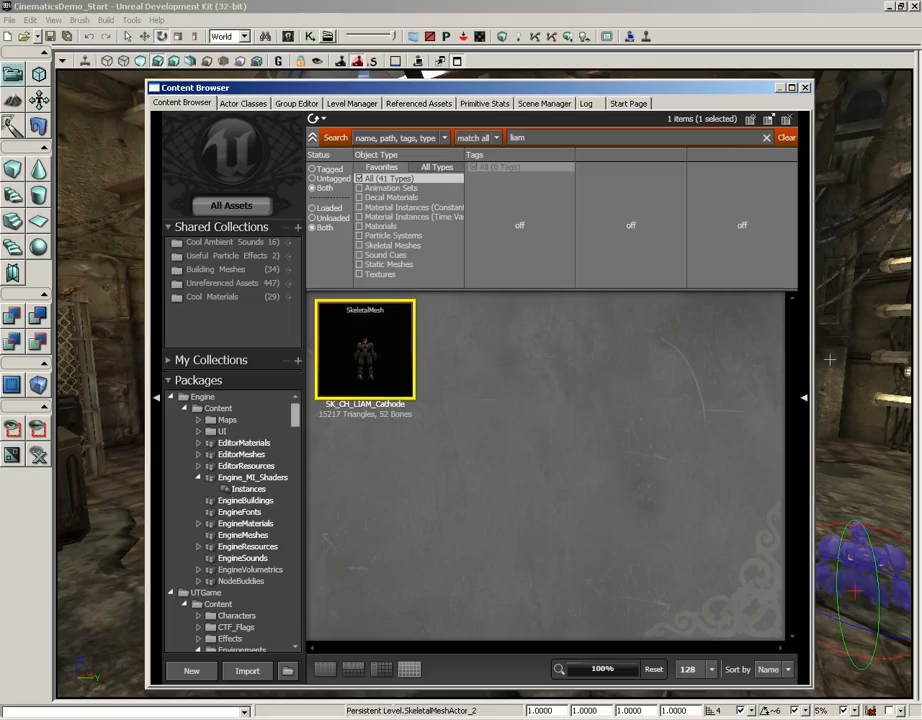
Hide the Content Browser, reposition and rotate the robot, then bring the browser back.
{"action": "left_click", "coordinate": [805, 87]}
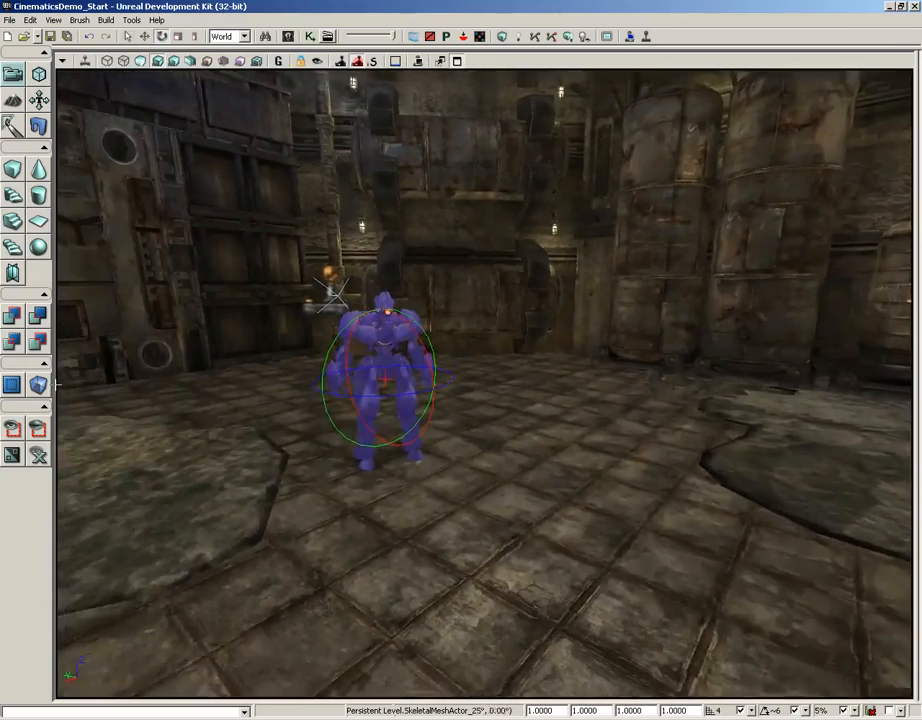
{"action": "left_click", "coordinate": [287, 37]}
{"action": "type", "text": "lia"}
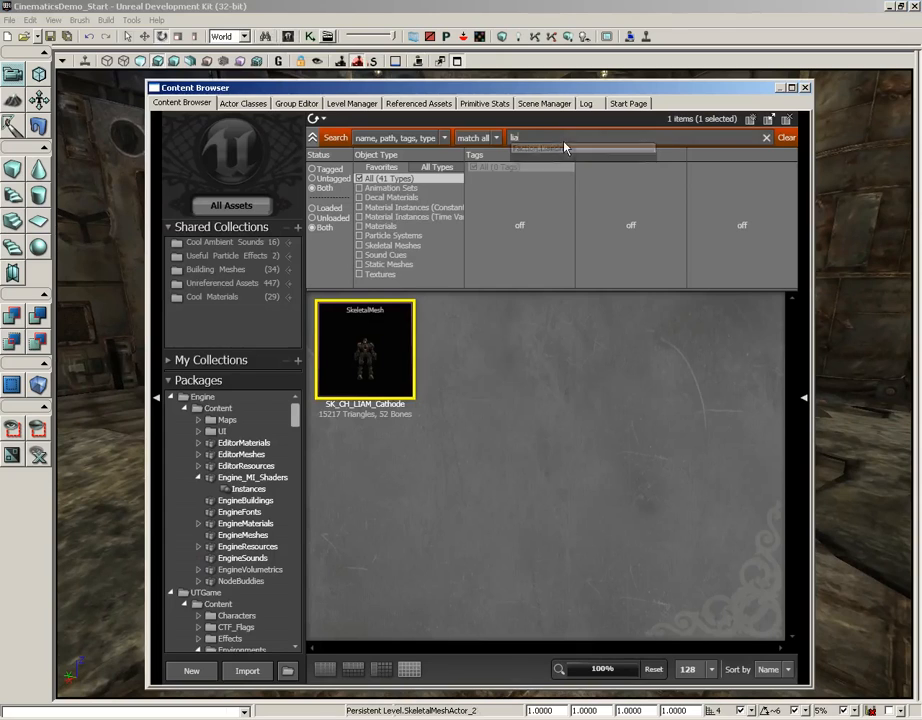
Search for the link gun, filter to Skeletal Meshes, select SK_WP_LinkGun_3P, and close the browser.
{"action": "left_click", "coordinate": [786, 137]}
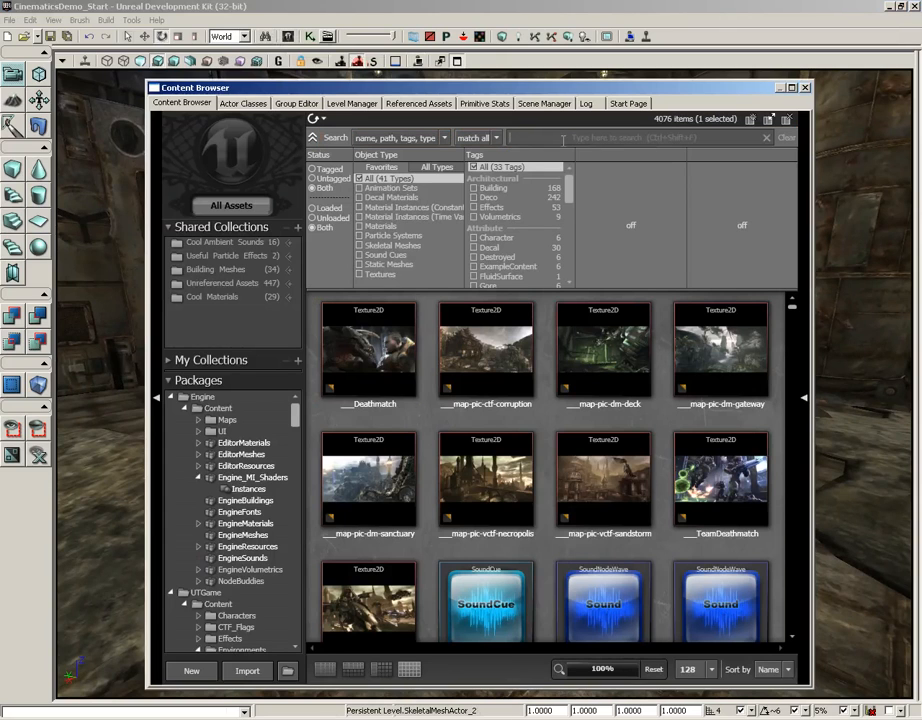
{"action": "type", "text": "linkj"}
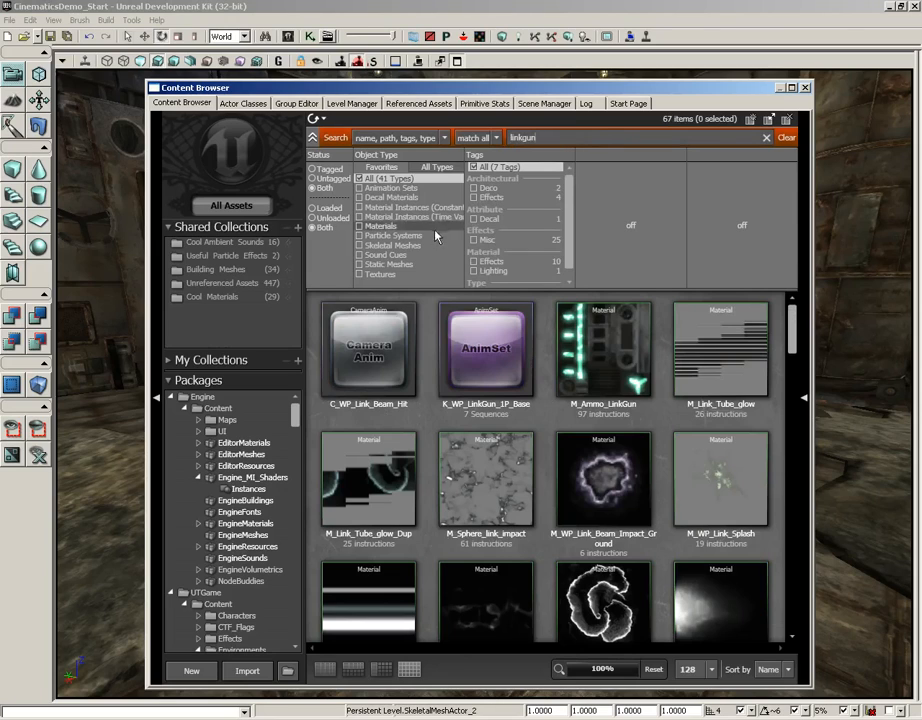
{"action": "left_click", "coordinate": [386, 245]}
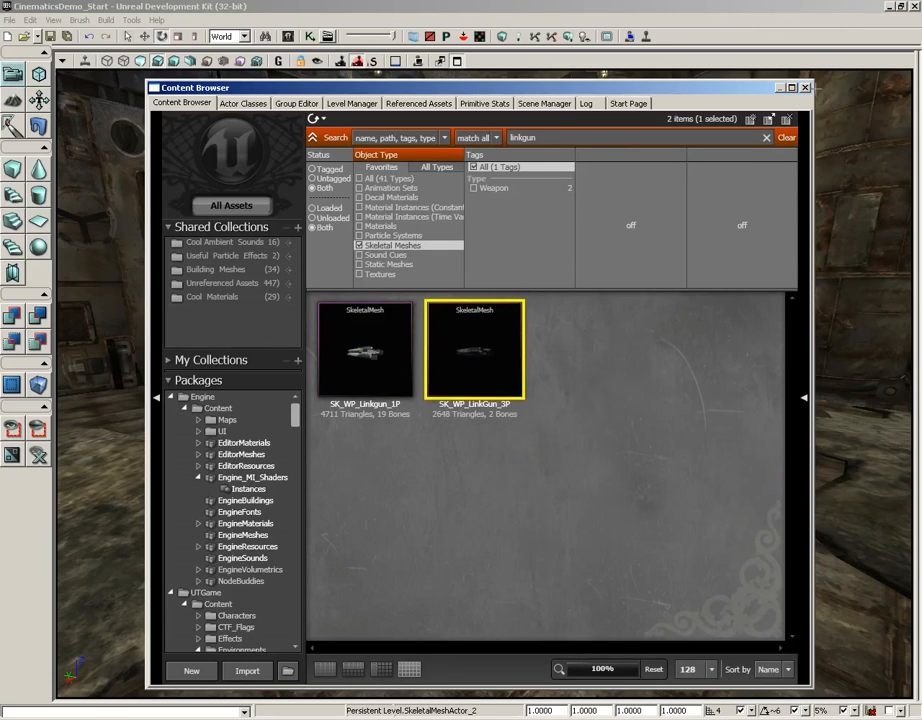
{"action": "left_click", "coordinate": [804, 87]}
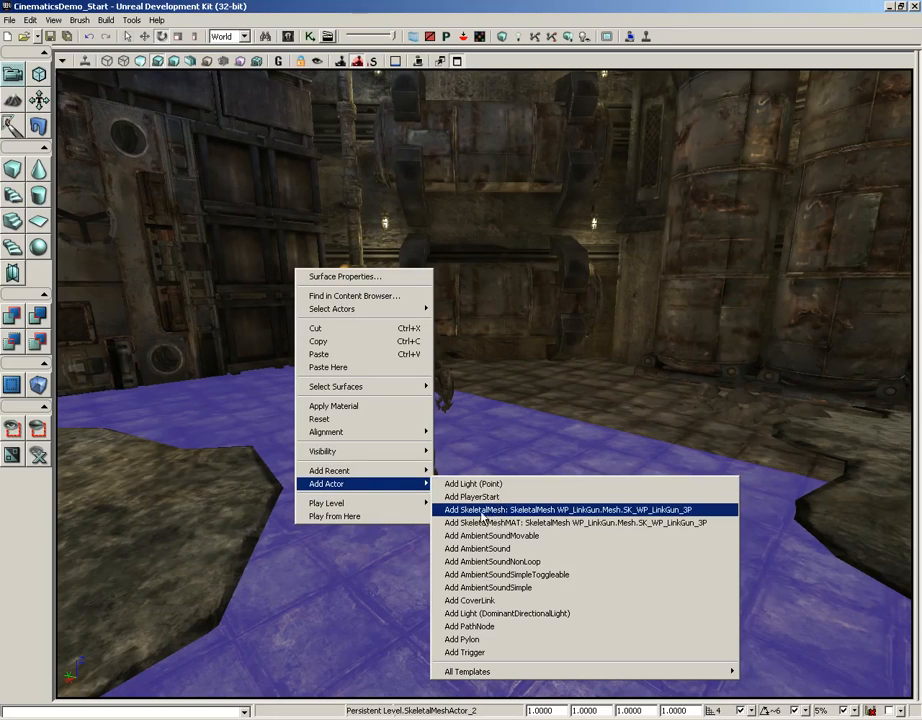
{"action": "mouse_move", "coordinate": [570, 516]}
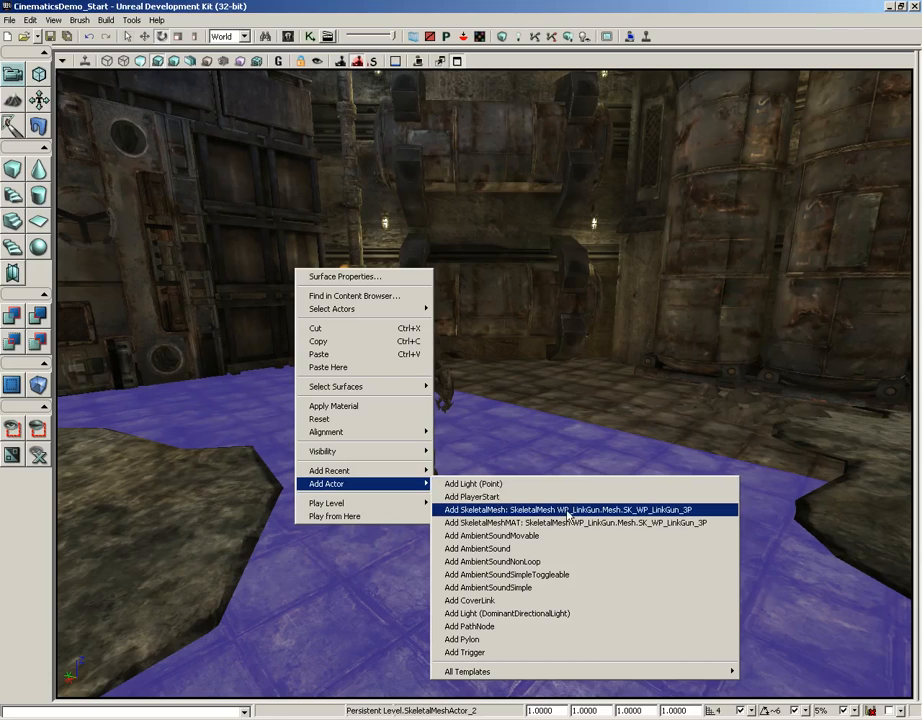
Add SK_WP_LinkGun_3P as a skeletal mesh actor from the floor's Add Actor menu.
{"action": "left_click", "coordinate": [585, 509]}
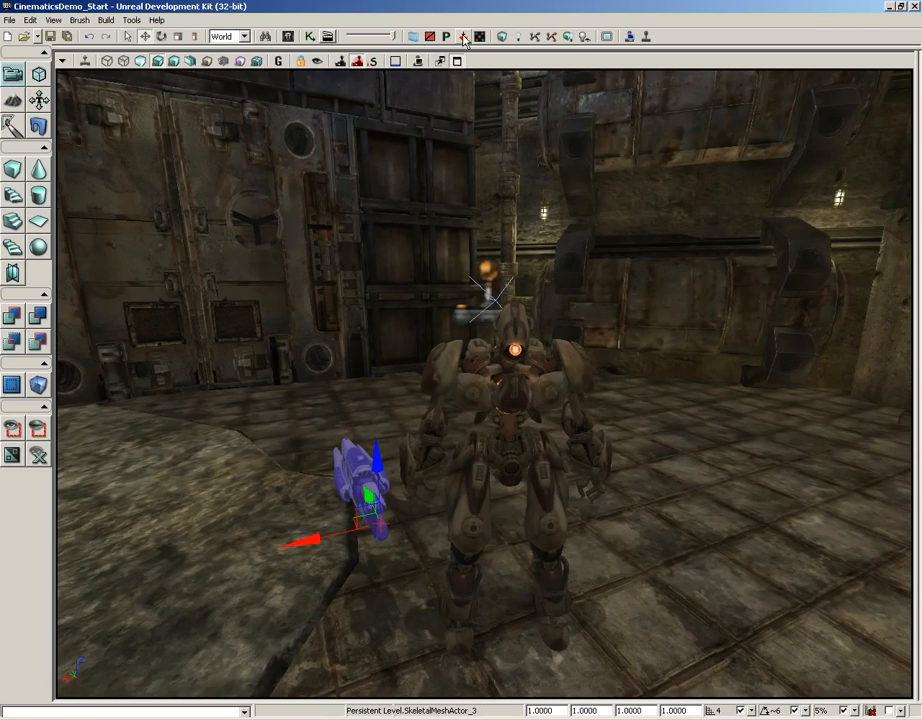
{"action": "mouse_move", "coordinate": [463, 37]}
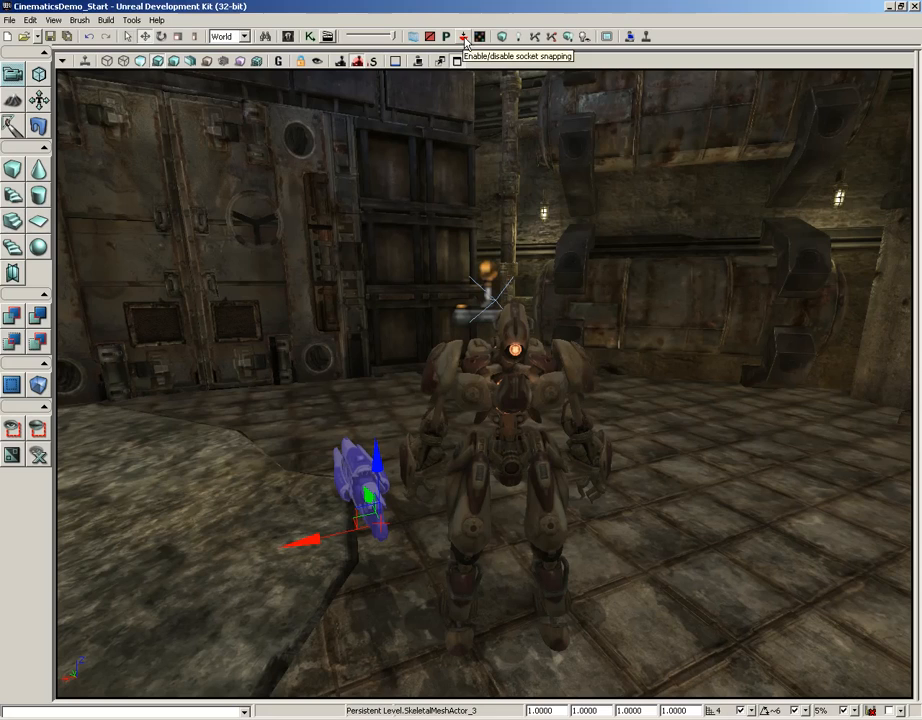
Enable socket snapping from the toolbar so the link gun attaches to the robot's hand.
{"action": "left_click", "coordinate": [463, 37]}
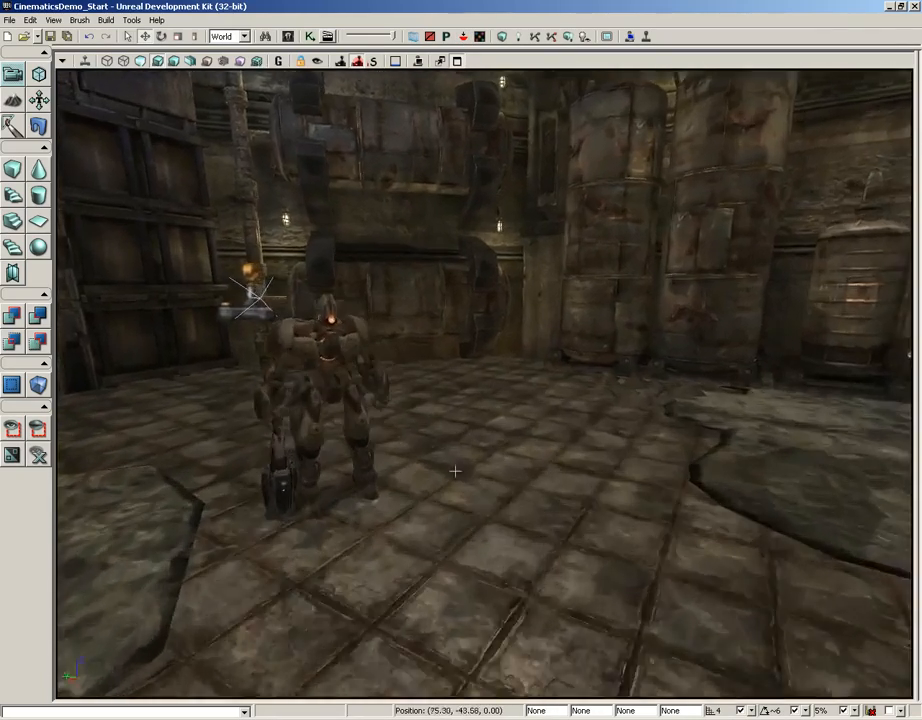
{"action": "left_click_drag", "start_coordinate": [455, 470], "coordinate": [336, 416]}
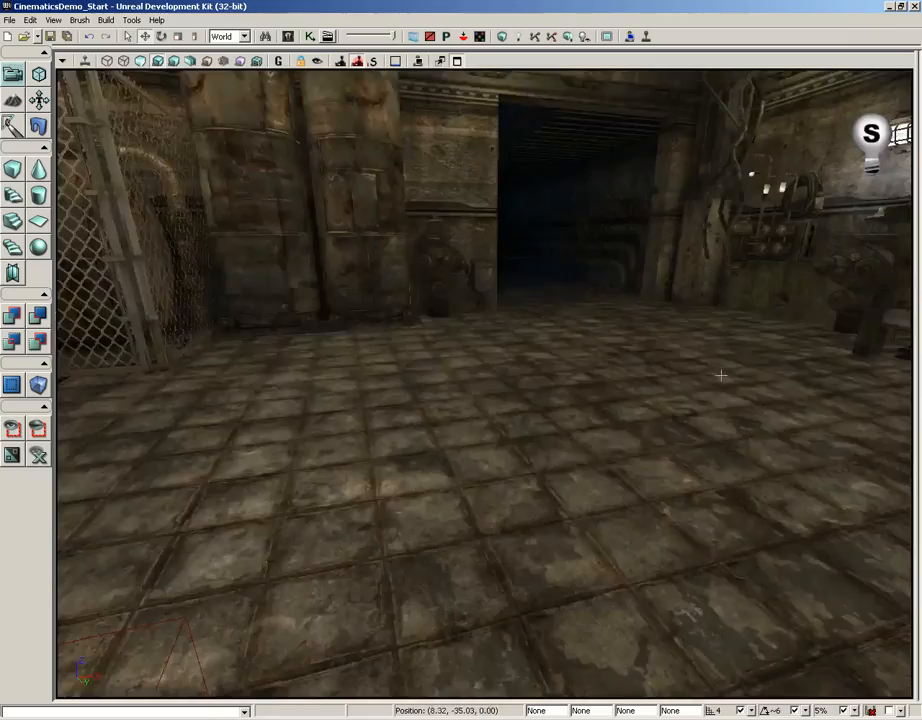
{"action": "left_click_drag", "start_coordinate": [720, 375], "coordinate": [616, 520]}
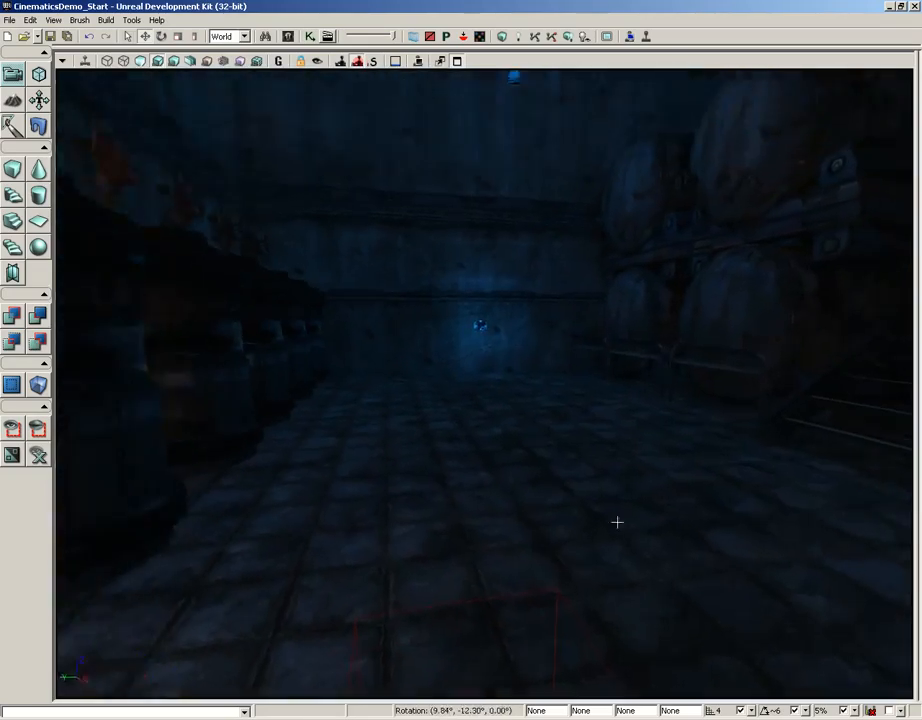
{"action": "left_click_drag", "start_coordinate": [617, 521], "coordinate": [400, 484]}
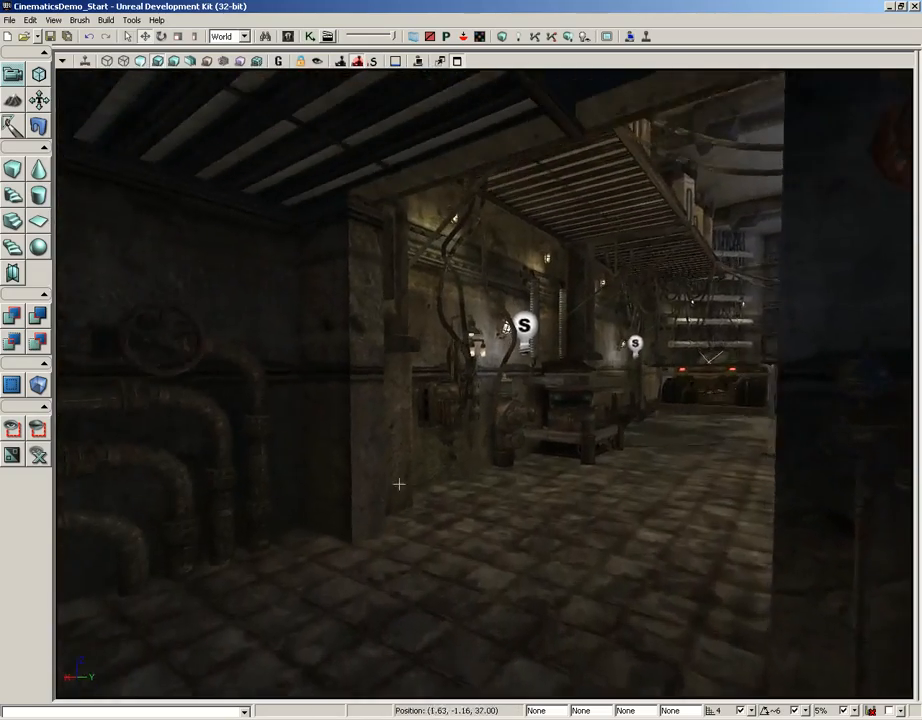